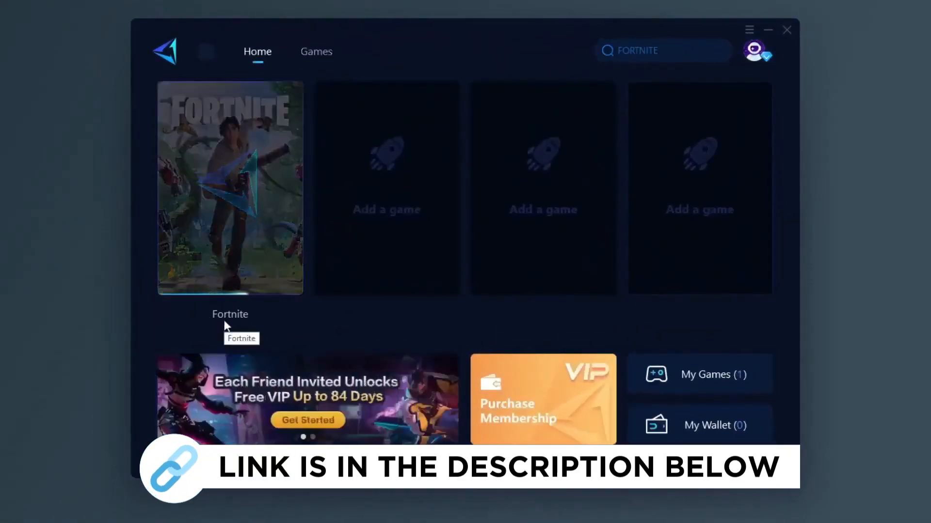
Step: Confirm the High performance power plan in Control Panel and return to the desktop app list
click(316, 51)
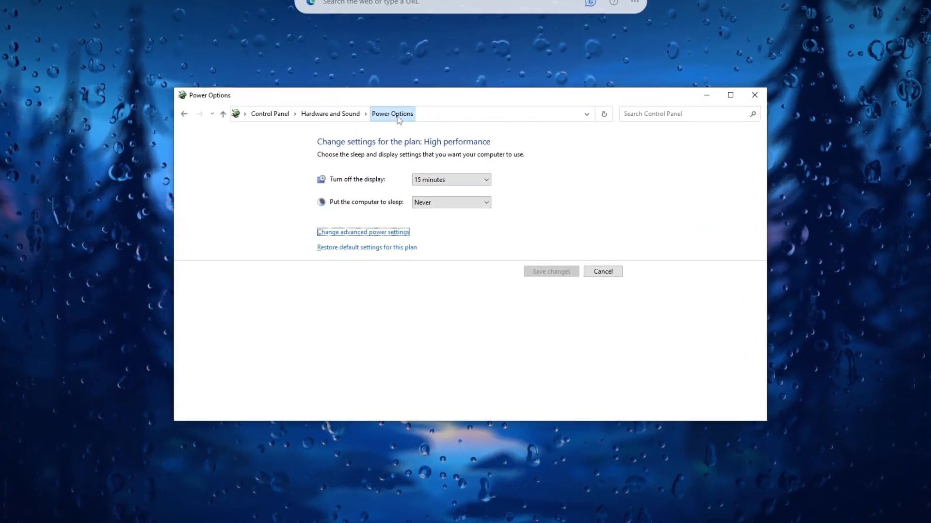
click(392, 114)
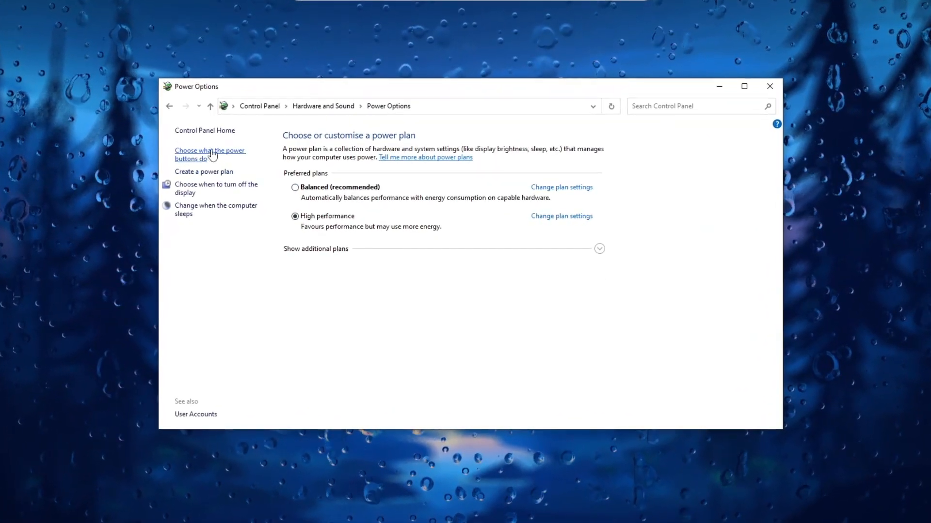
click(209, 150)
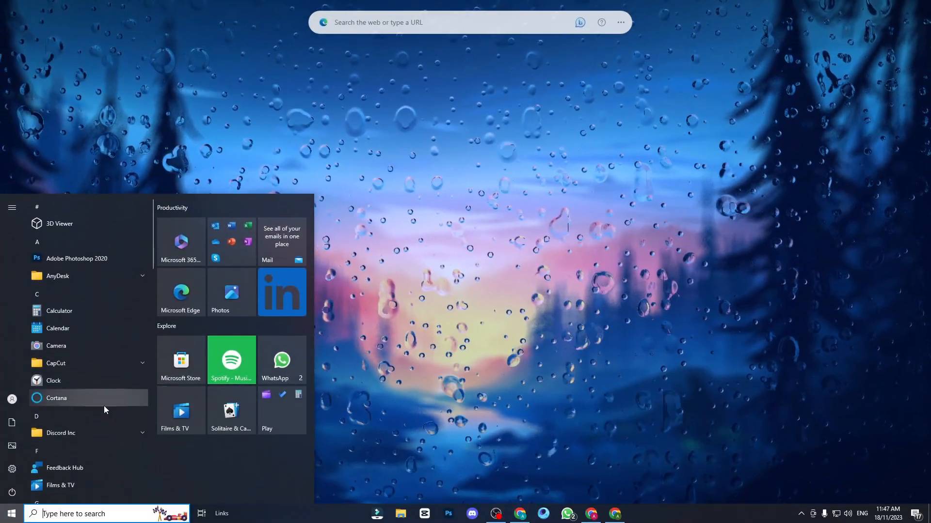
Step: Review Privacy settings: General, Speech, Inking & typing, Diagnostics and Activity history pages
click(11, 469)
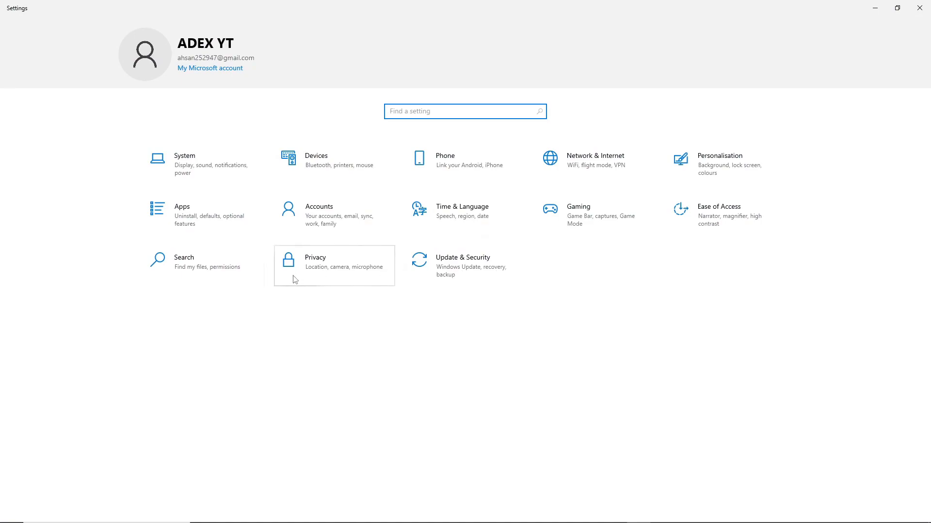
click(315, 260)
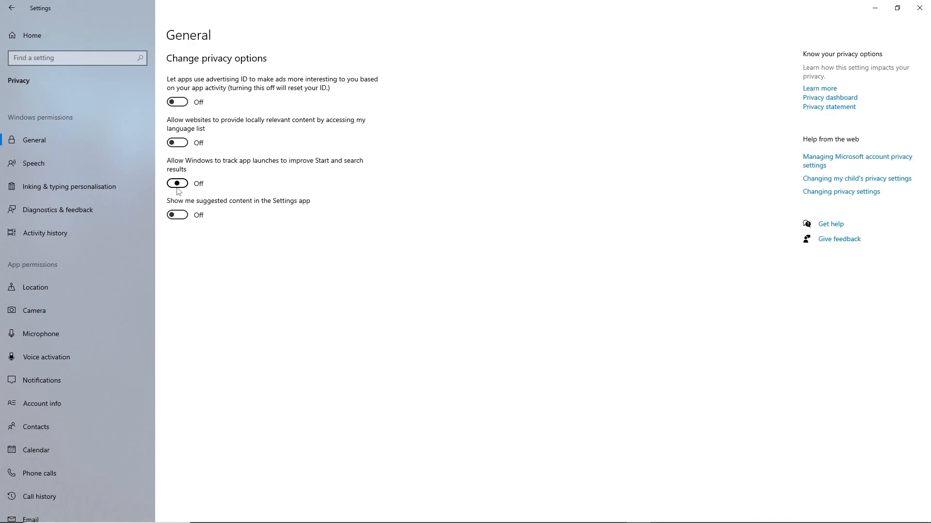
click(34, 163)
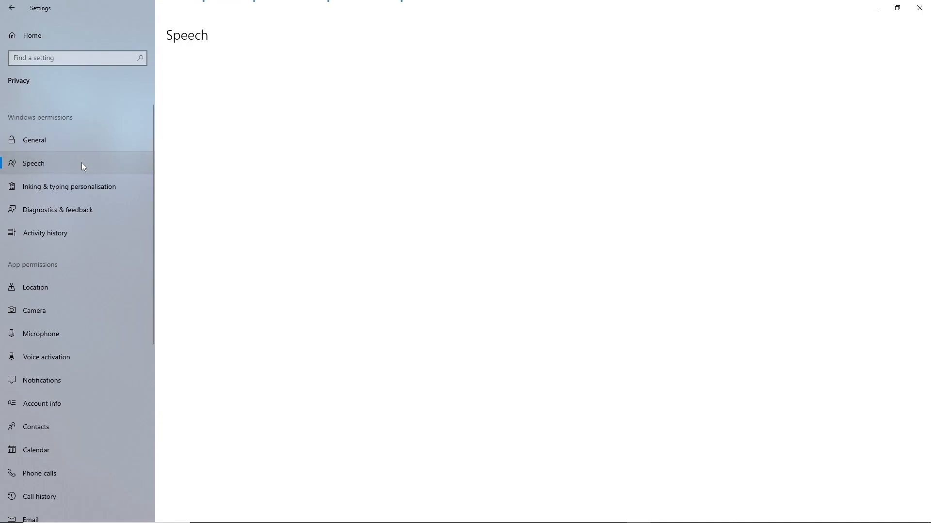
click(69, 187)
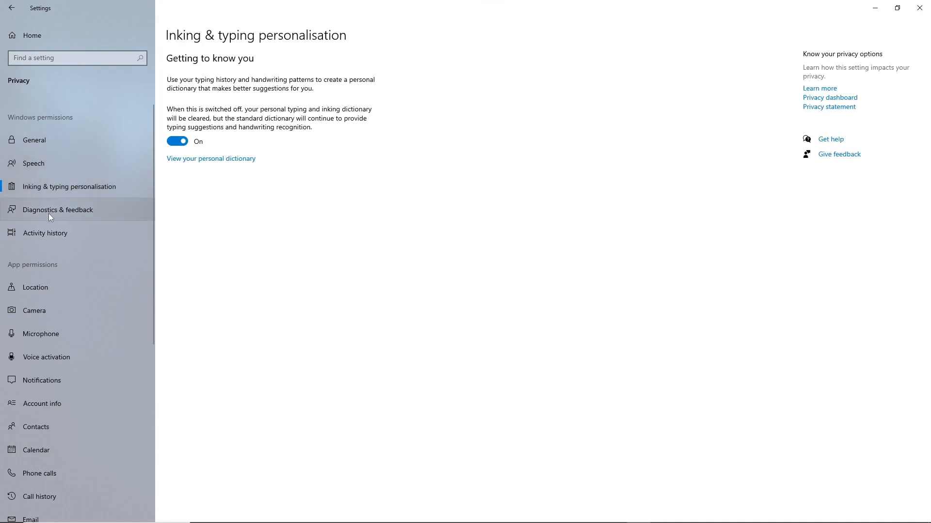
click(57, 210)
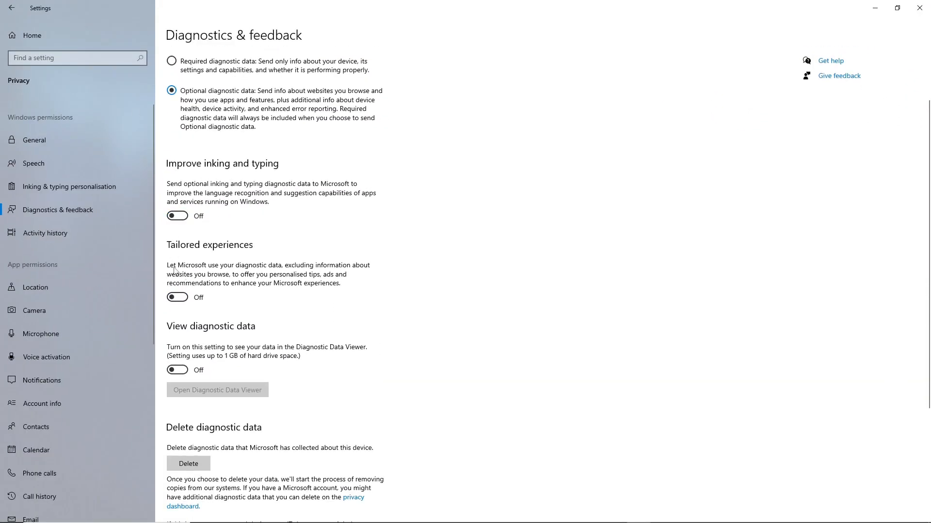
click(45, 233)
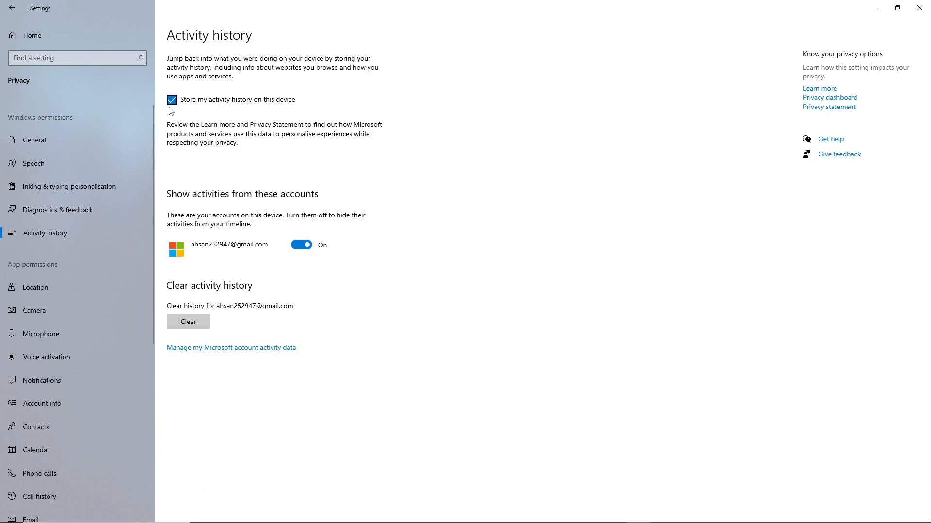
Step: Go through app permission pages: Location, Camera, Call history, Tasks, Messaging, Radios, Other devices
click(171, 99)
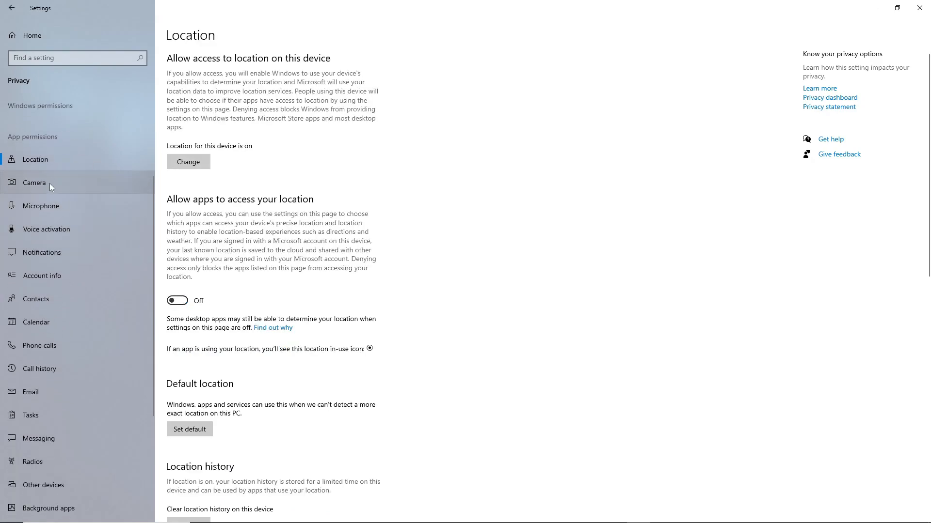
click(41, 206)
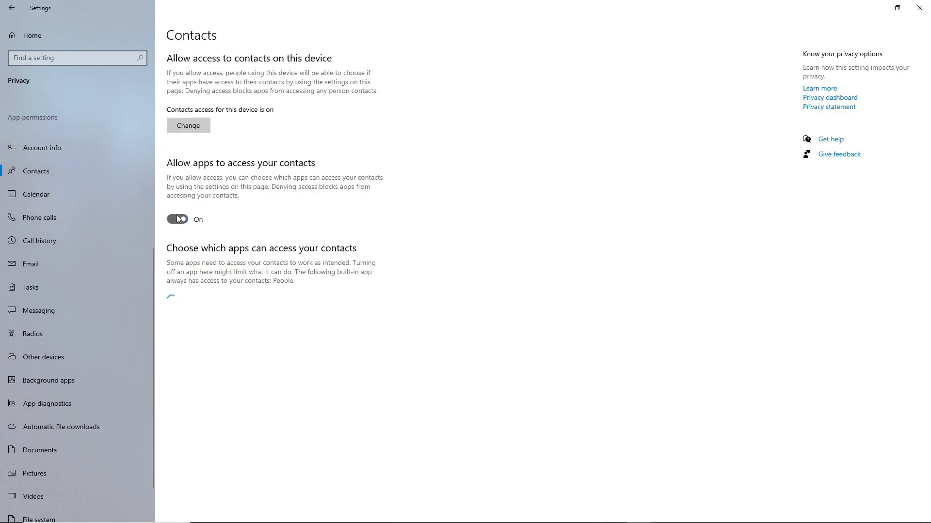
click(39, 217)
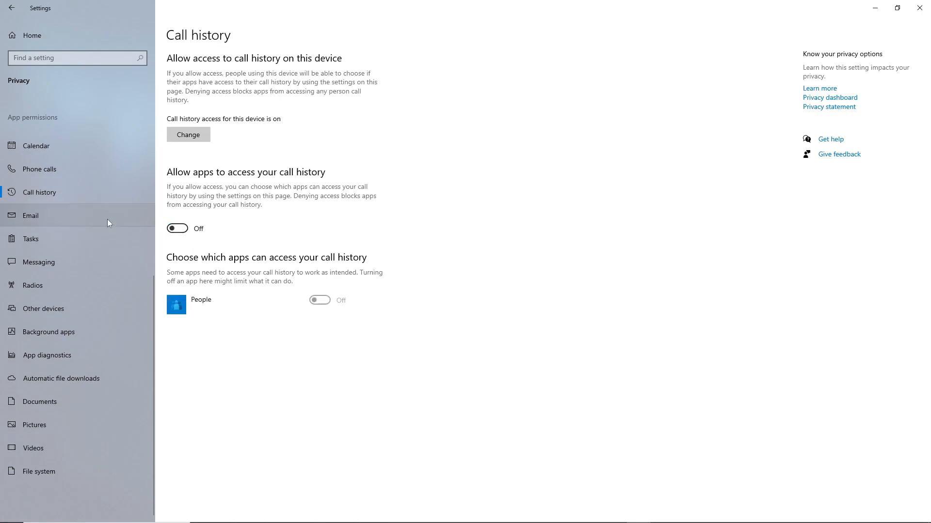
click(30, 239)
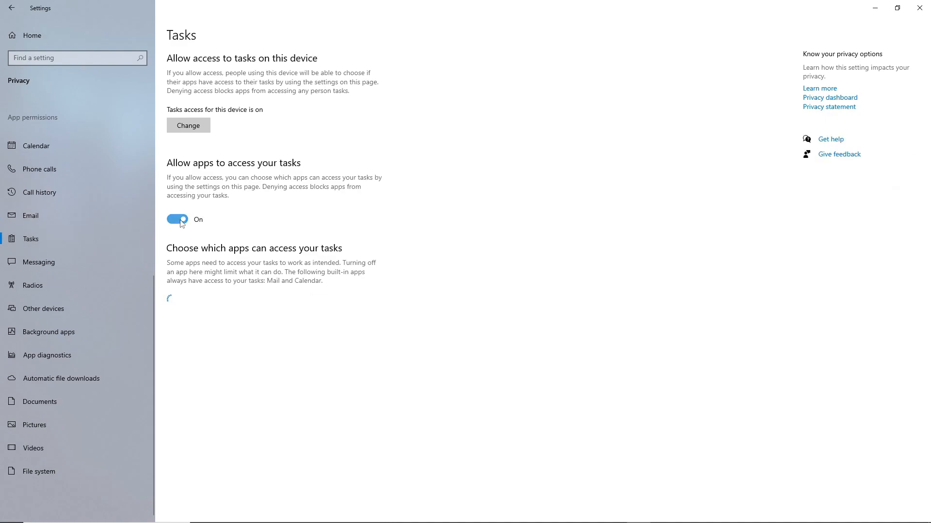
click(38, 262)
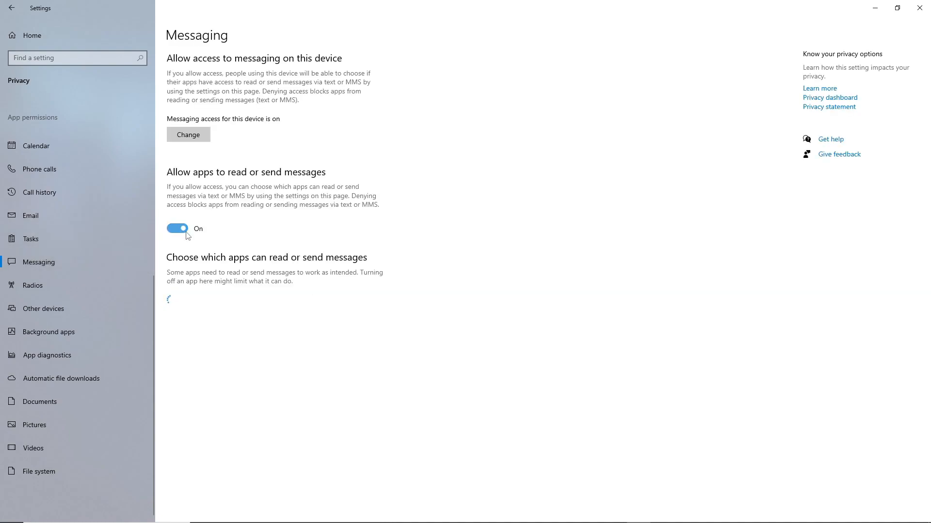
click(33, 285)
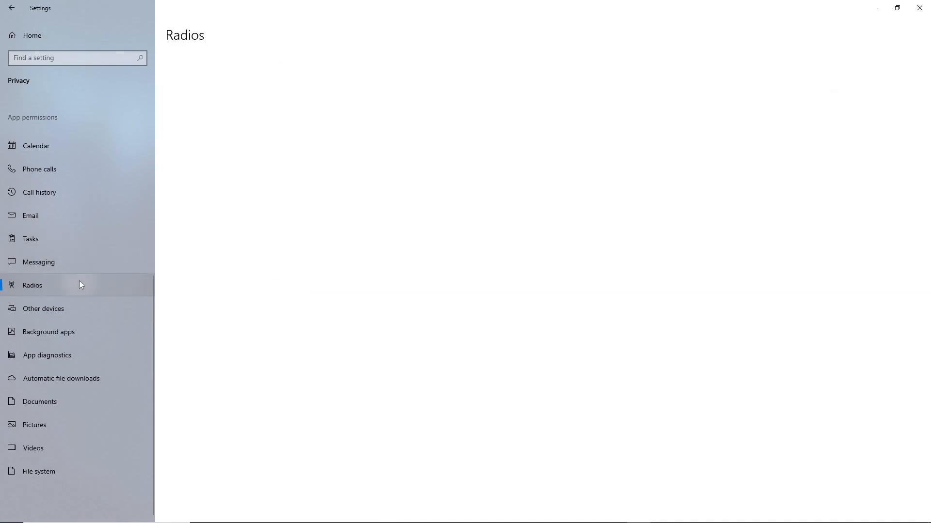
click(42, 308)
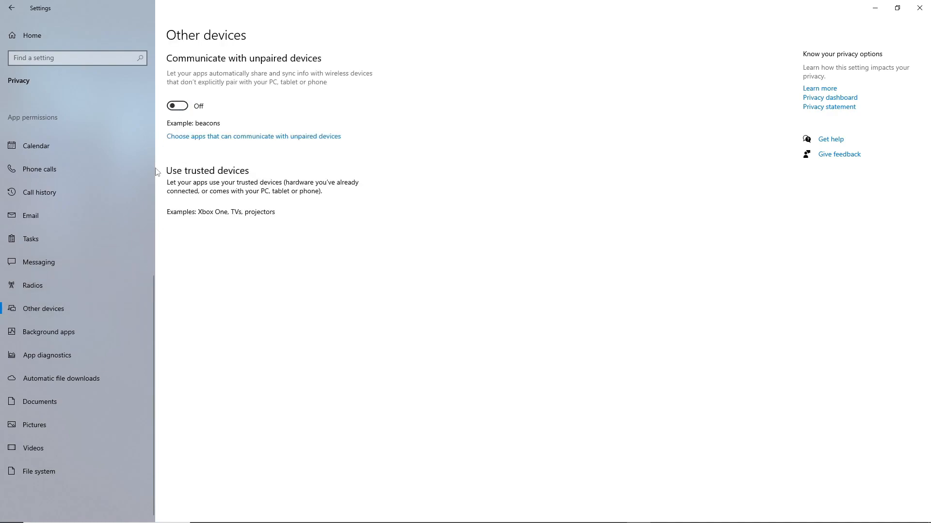
Step: Continue through Background apps, Automatic file downloads, Pictures and Videos library permission pages
click(48, 332)
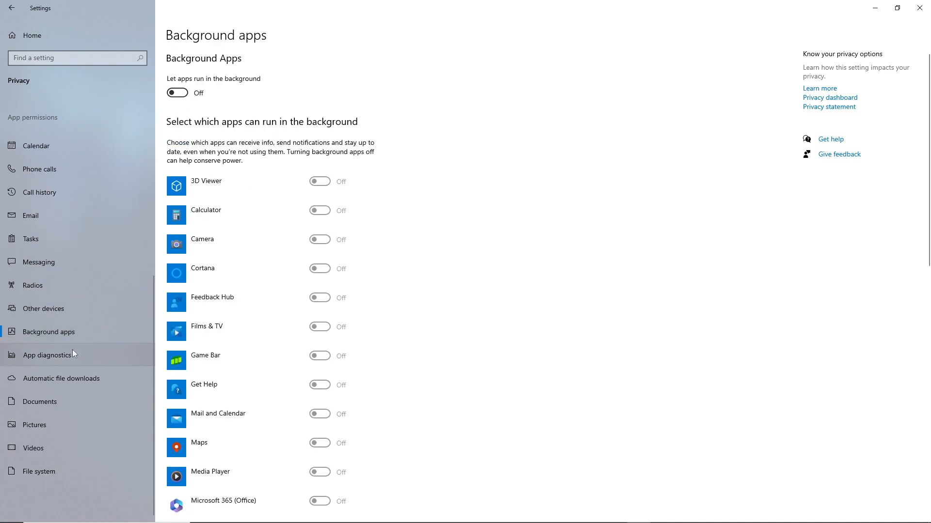
click(61, 378)
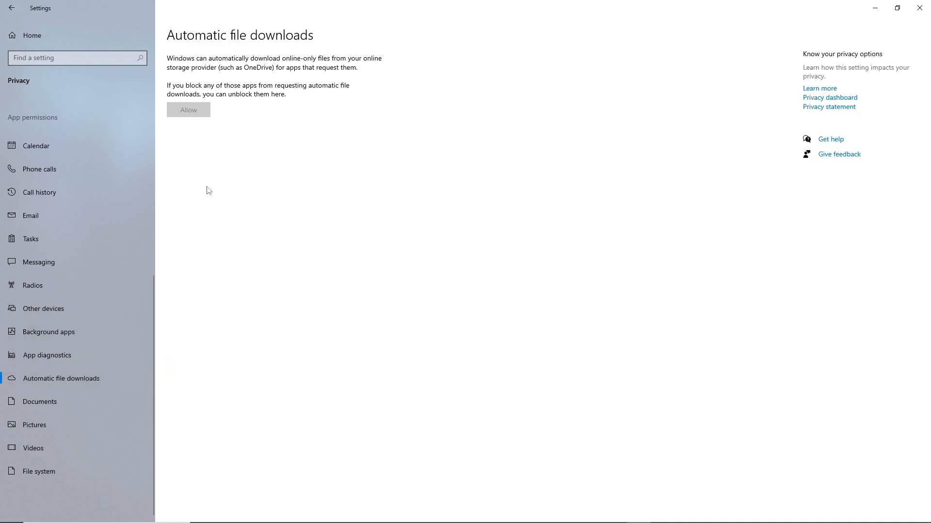
click(34, 424)
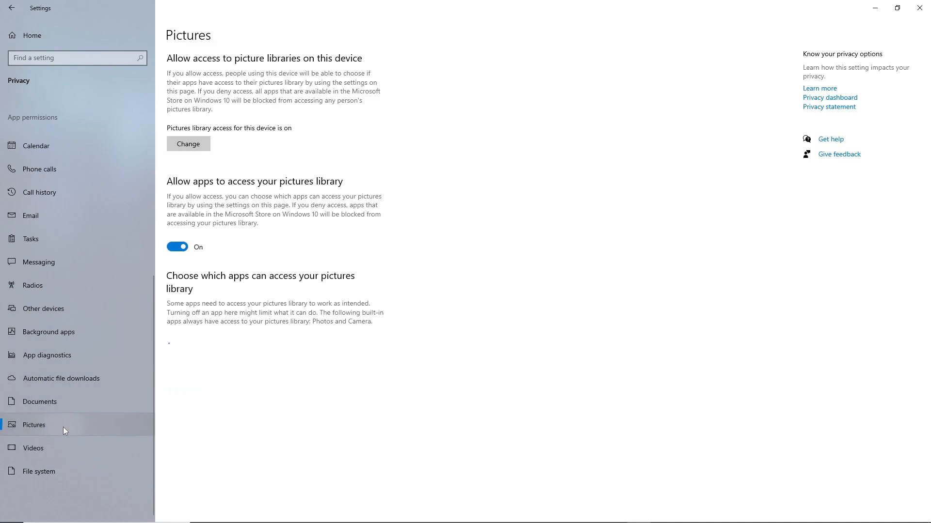
click(33, 448)
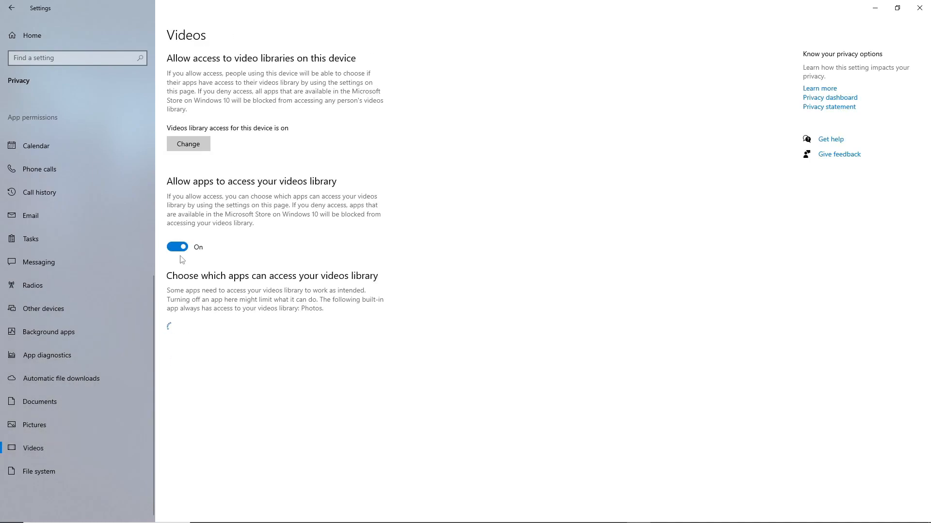
click(37, 471)
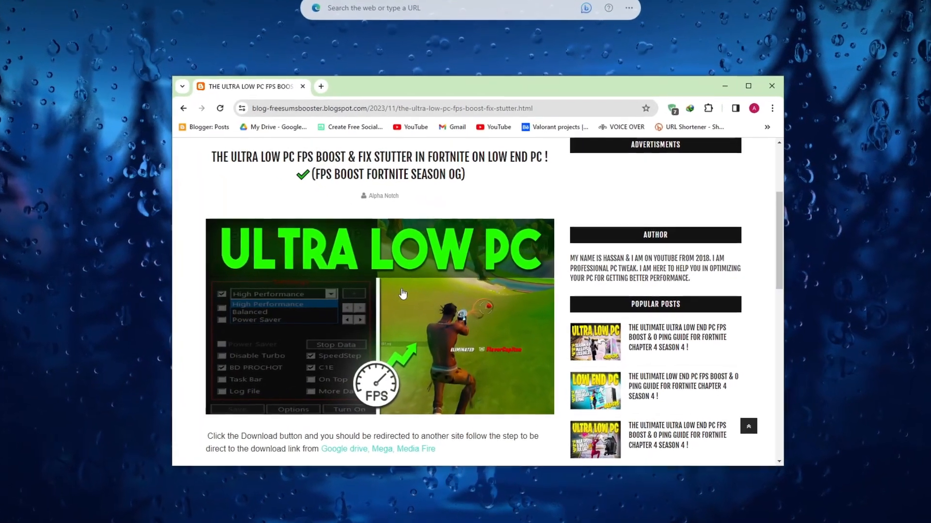
Step: Scroll the Fortnite FPS boost blog post down to the download section
scroll(down, 3)
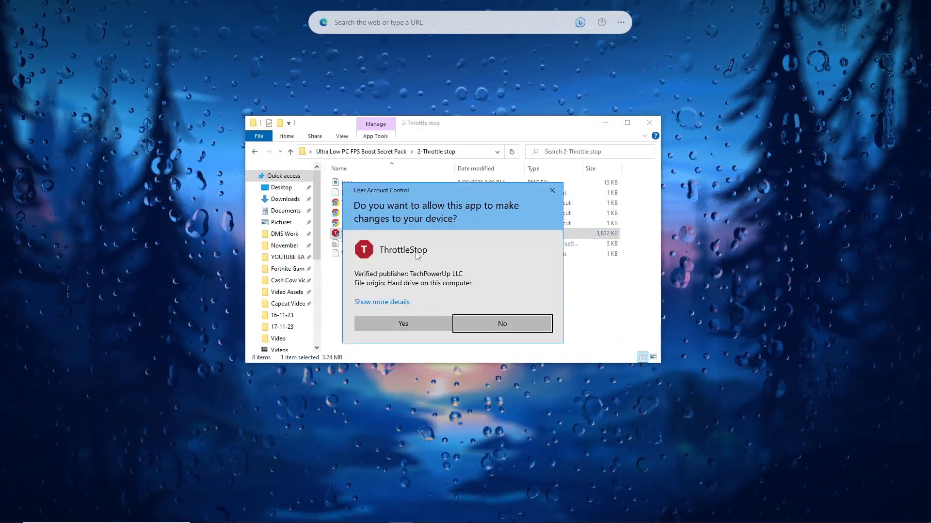
Step: Allow ThrottleStop to run, choose the High Performance profile and turn the service on
click(404, 324)
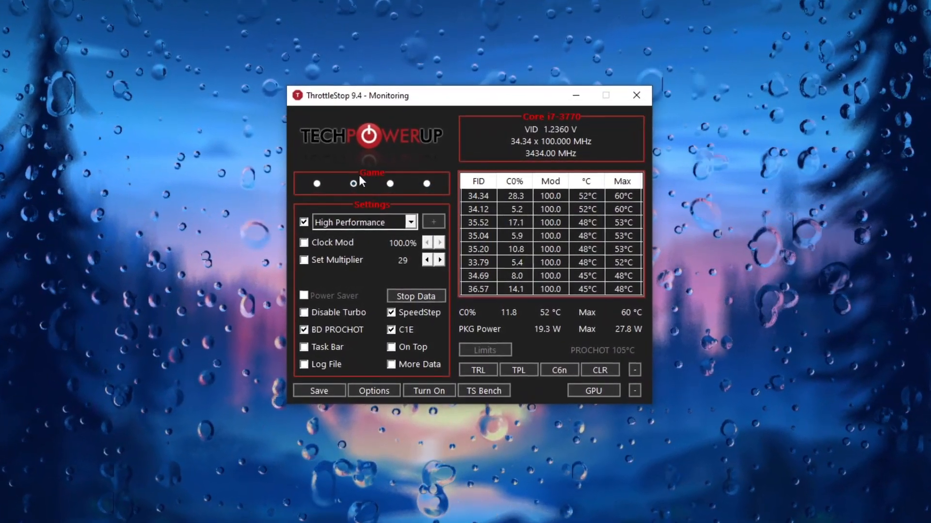
click(409, 222)
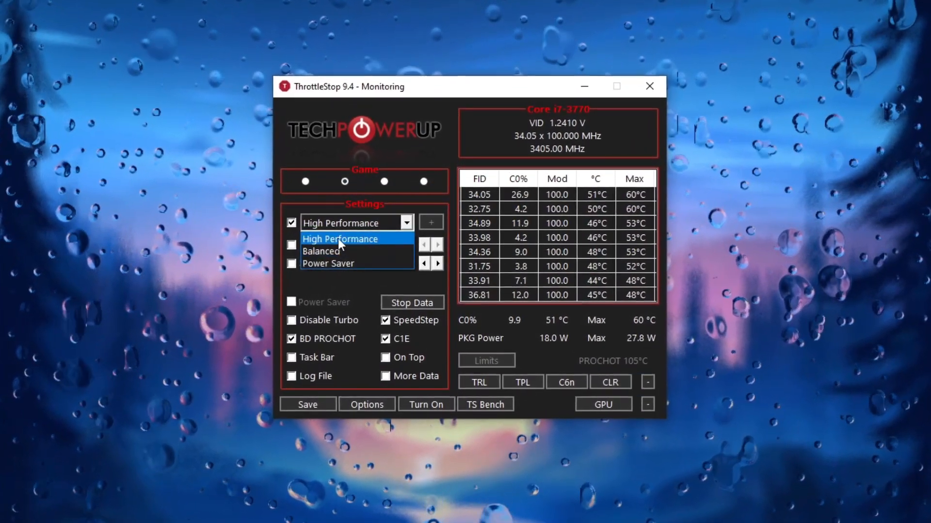
click(339, 239)
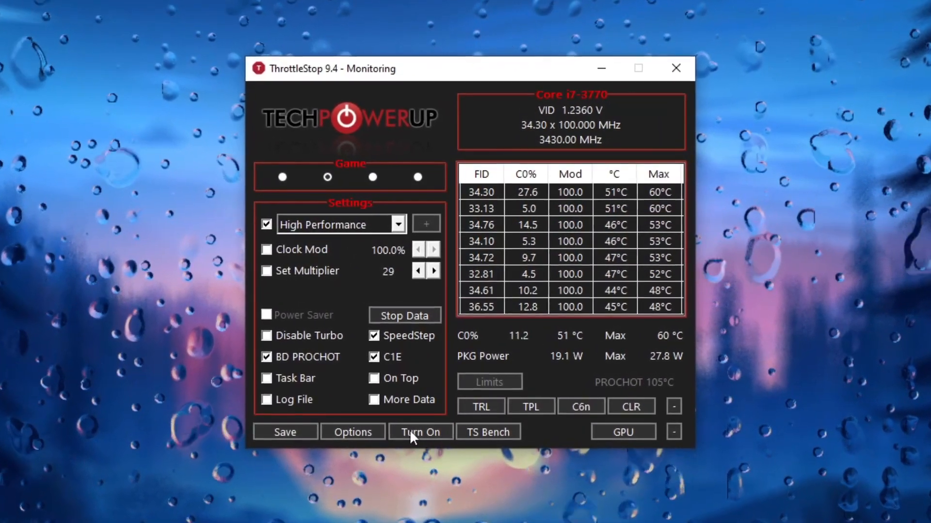
click(421, 432)
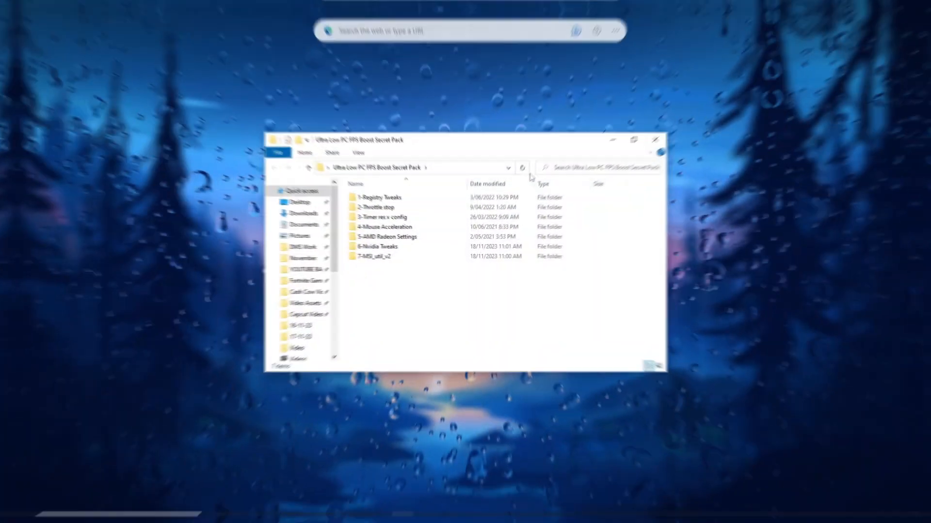
Step: Open the 3-Timer res x config folder and launch the Timer Resolution tool
double_click(380, 217)
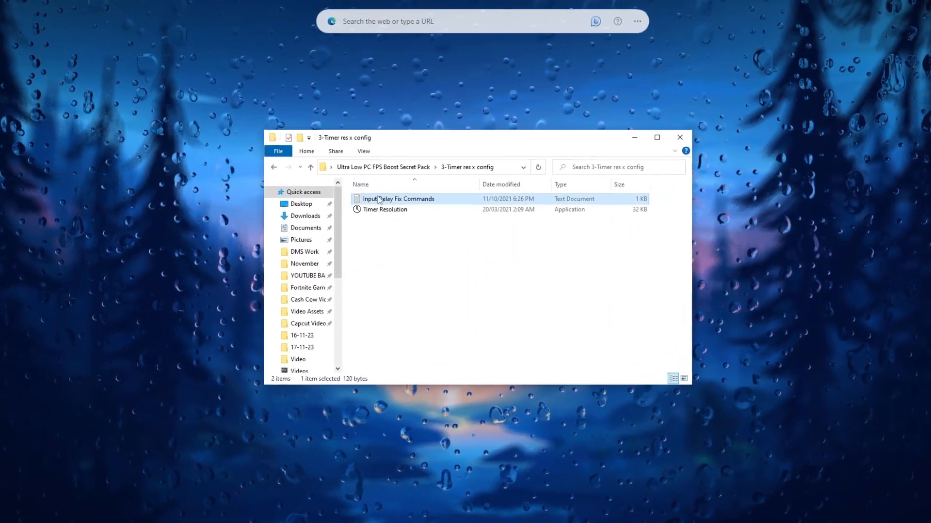
double_click(398, 199)
text(CMD)
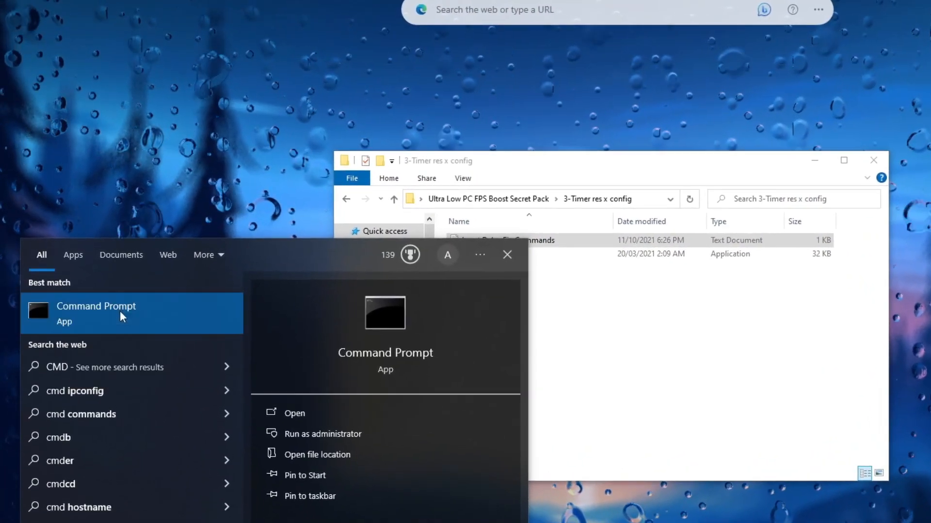
click(323, 434)
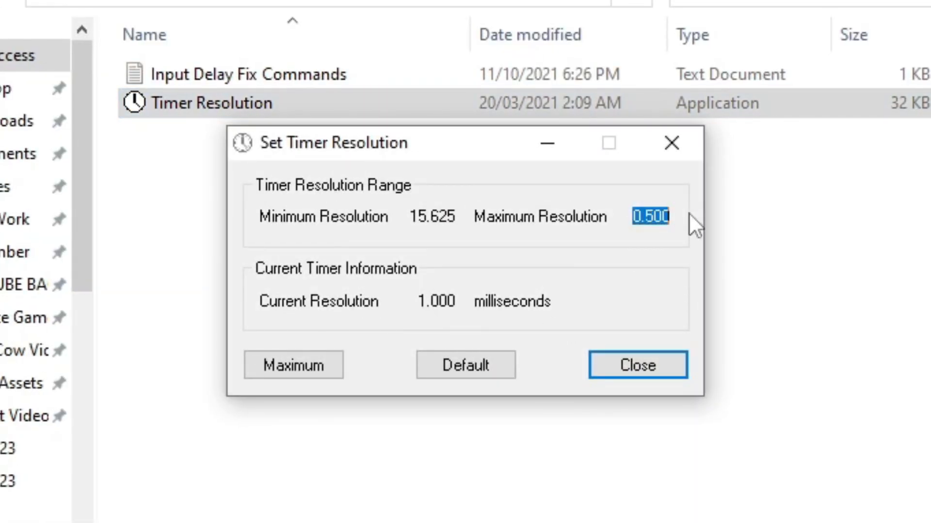
Step: Set the Windows timer to Maximum resolution
click(294, 378)
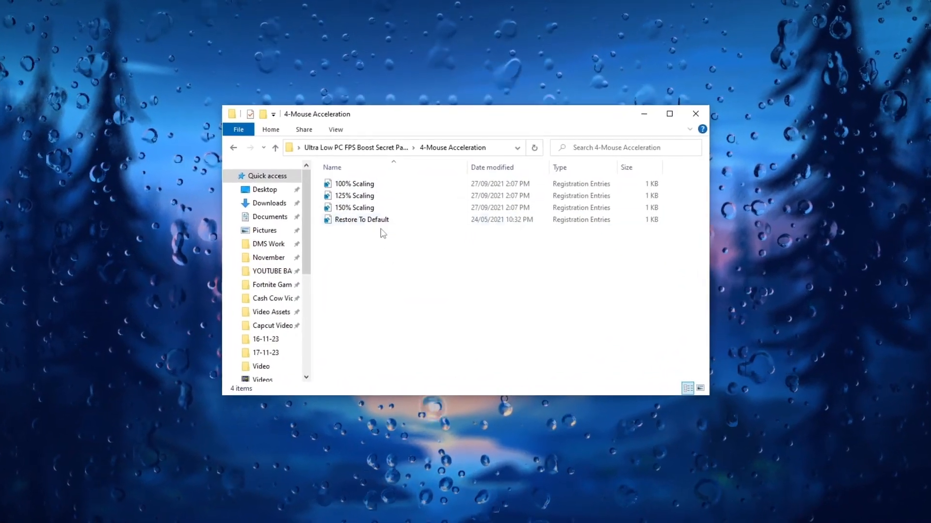
Step: Select the 100% Scaling registry file and bring up its actions to merge it
click(345, 175)
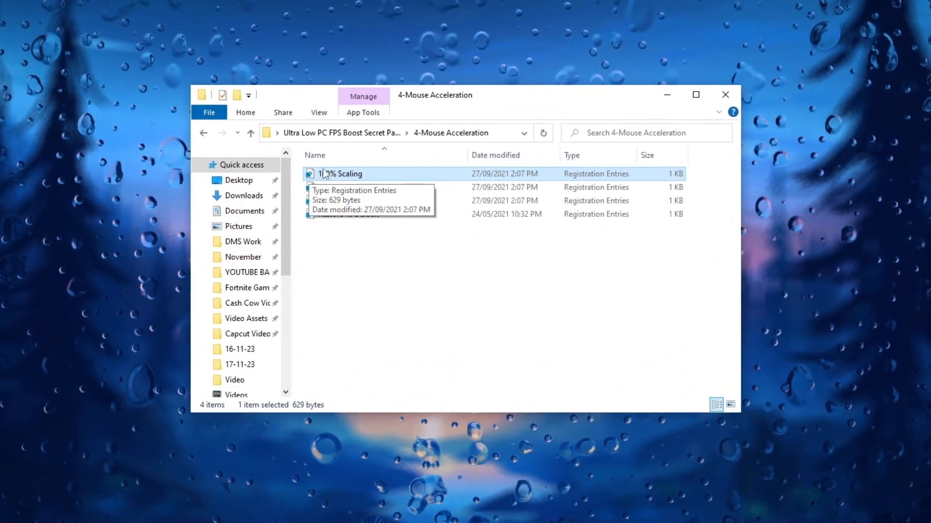
right_click(332, 174)
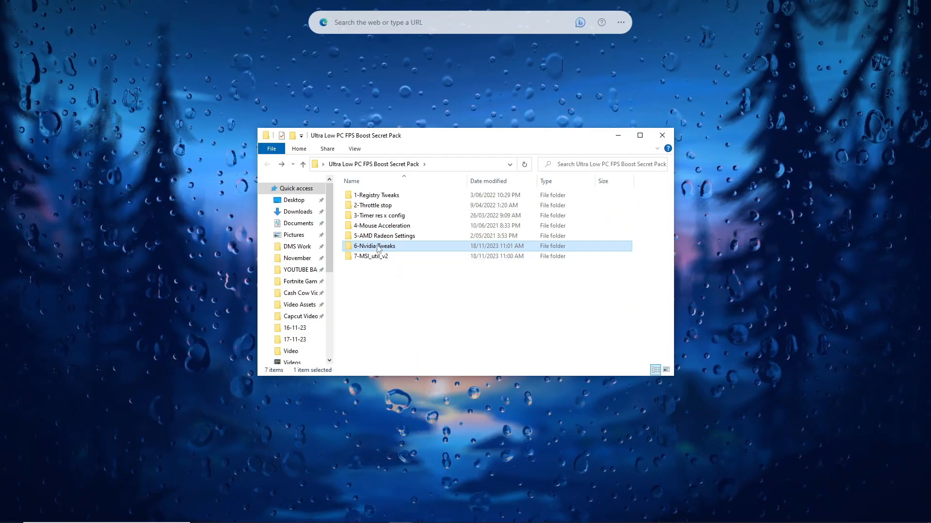
Step: Launch nvidiaProfileInspector from the Nvidia tweaks folder
double_click(374, 246)
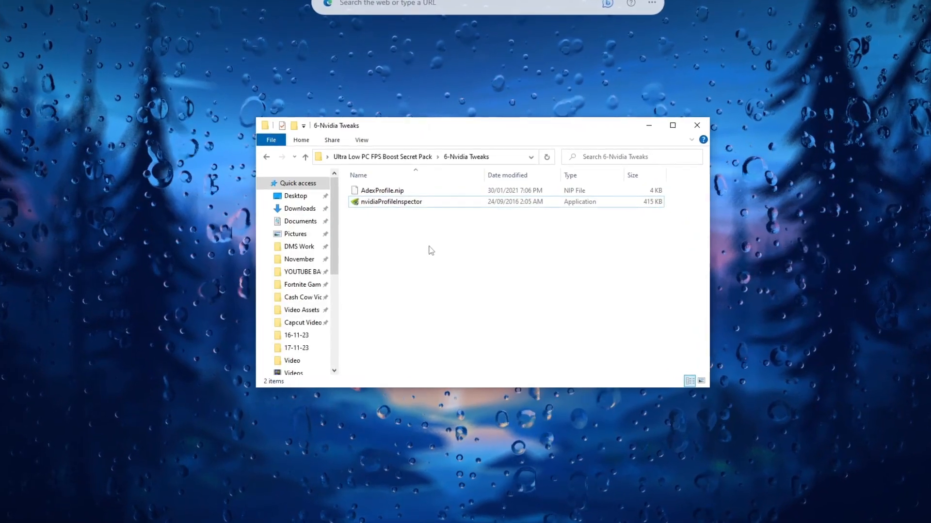
click(397, 200)
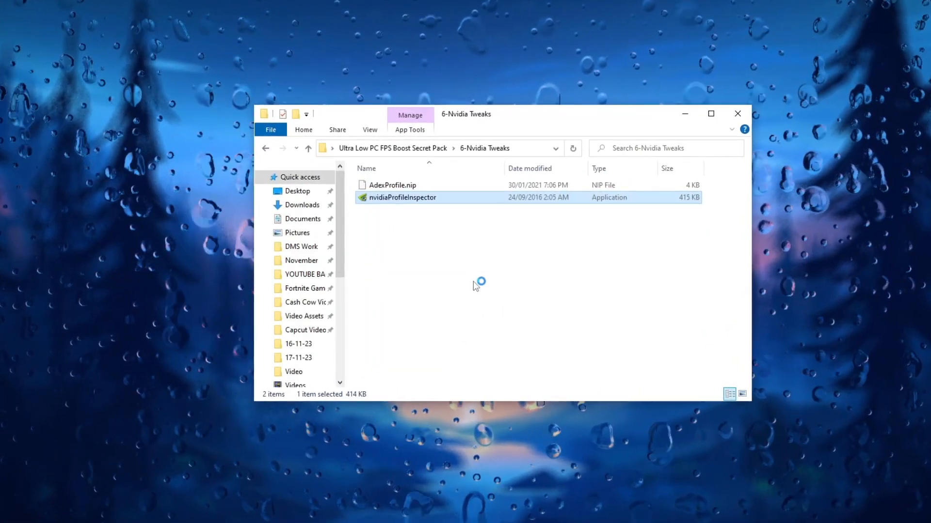
double_click(403, 198)
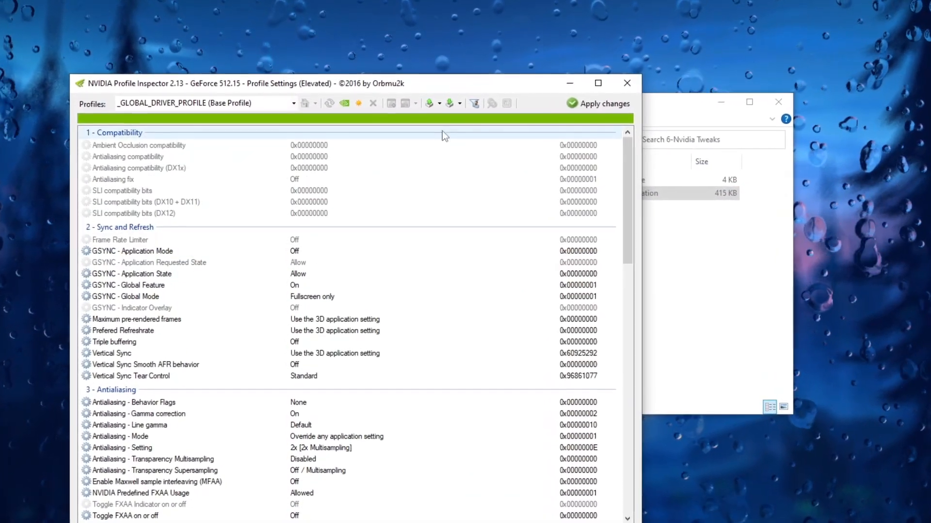
Step: Import the AdexProfile.nip driver profile and acknowledge the success message
click(454, 97)
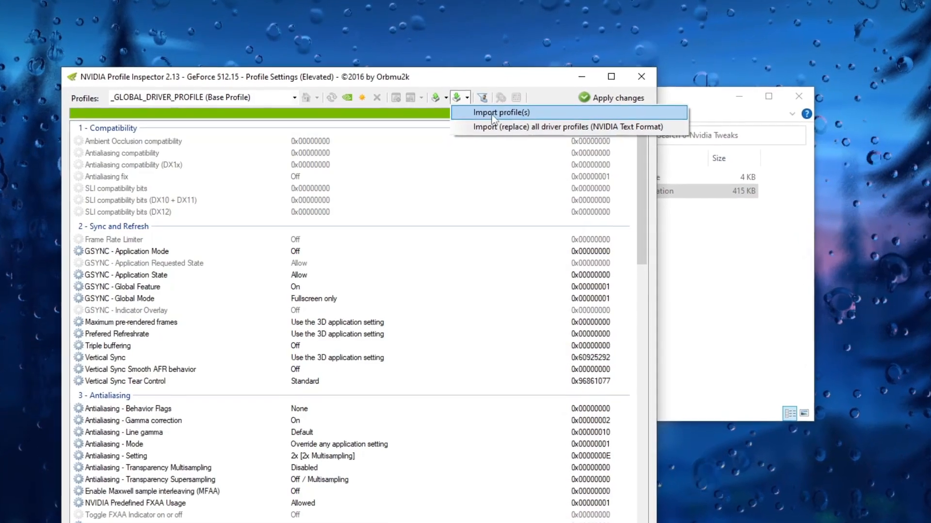
click(501, 112)
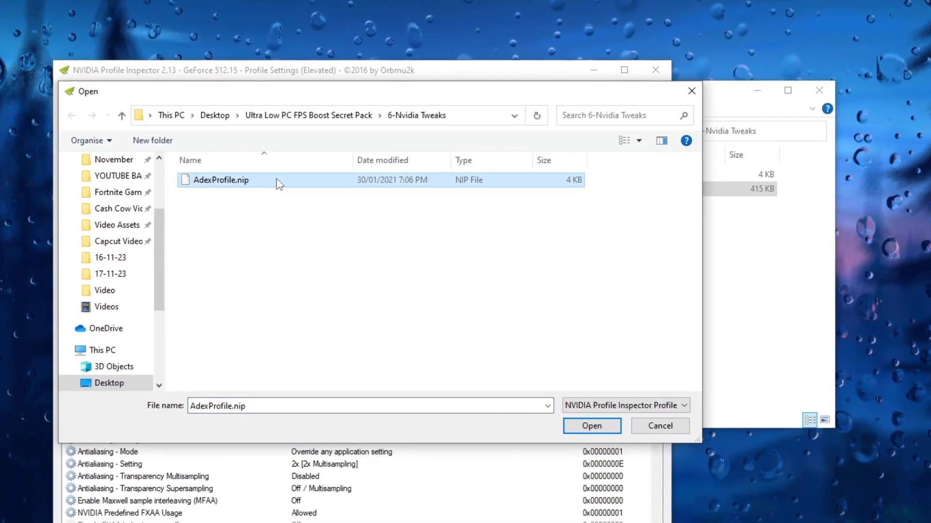
click(591, 427)
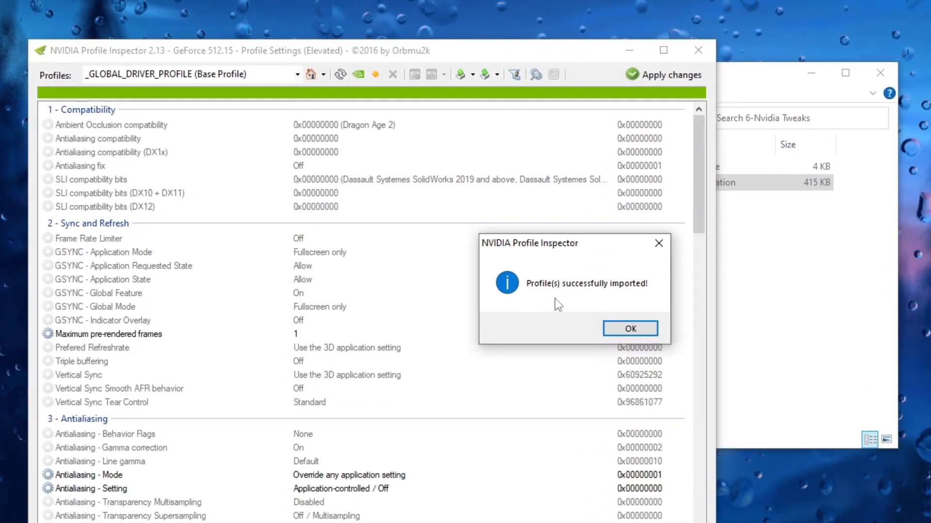
click(630, 329)
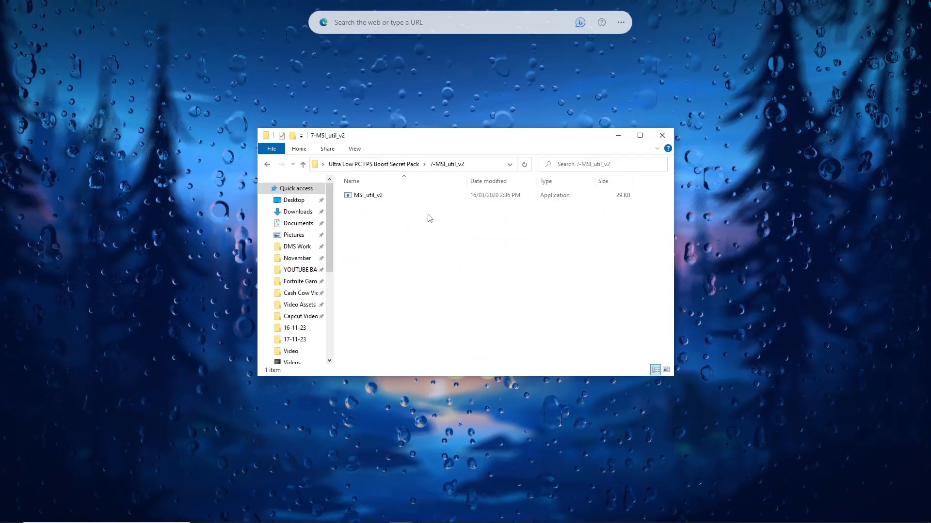
Step: Run MSI_util_v2 as administrator and apply High interrupt priority to the GTX 1650 SUPER
right_click(367, 195)
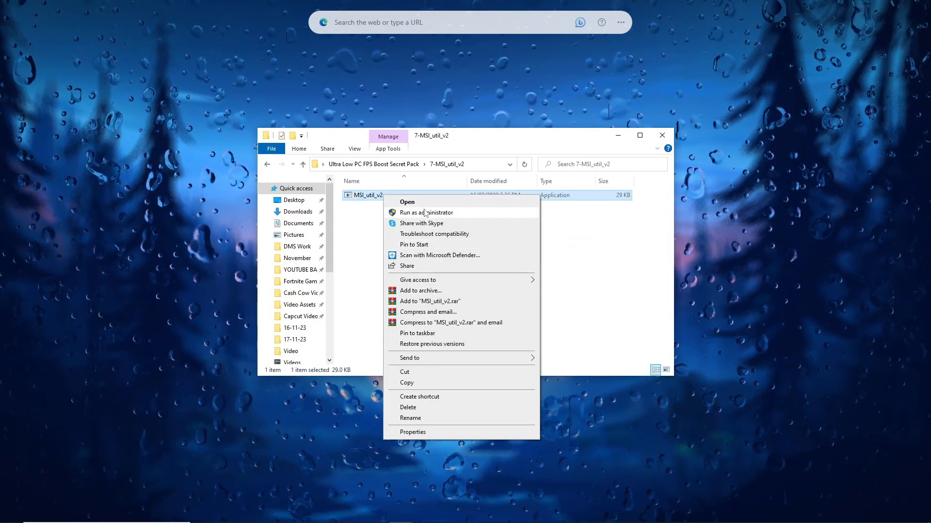
click(407, 202)
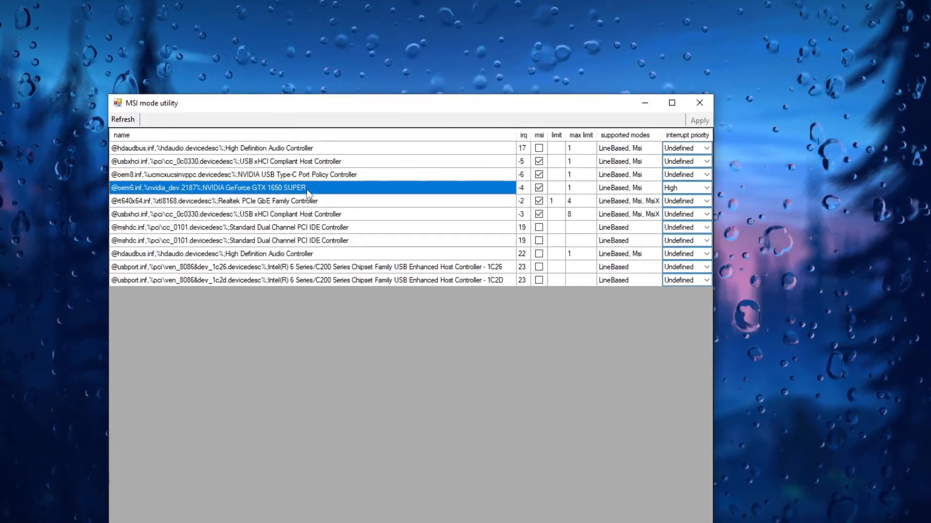
click(539, 188)
text(CMD)
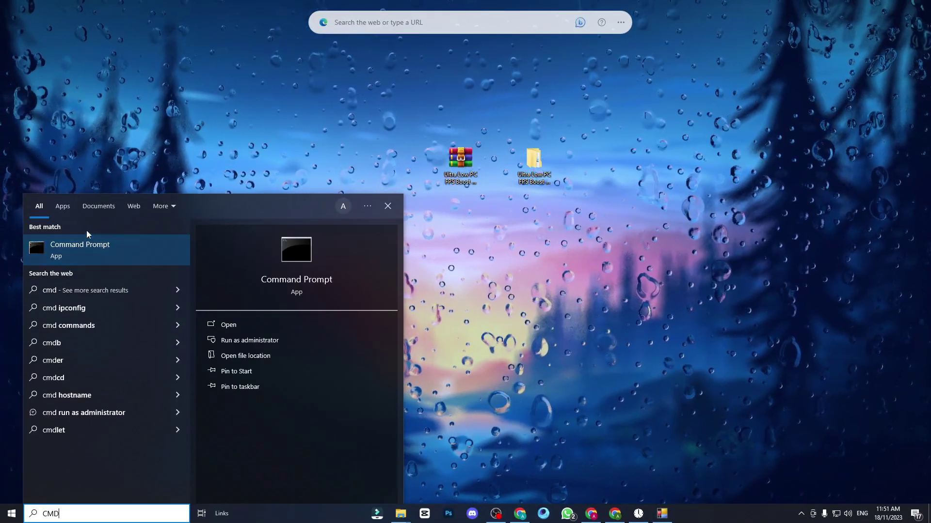
Step: Start an elevated Command Prompt and run sfc /scannow
click(249, 340)
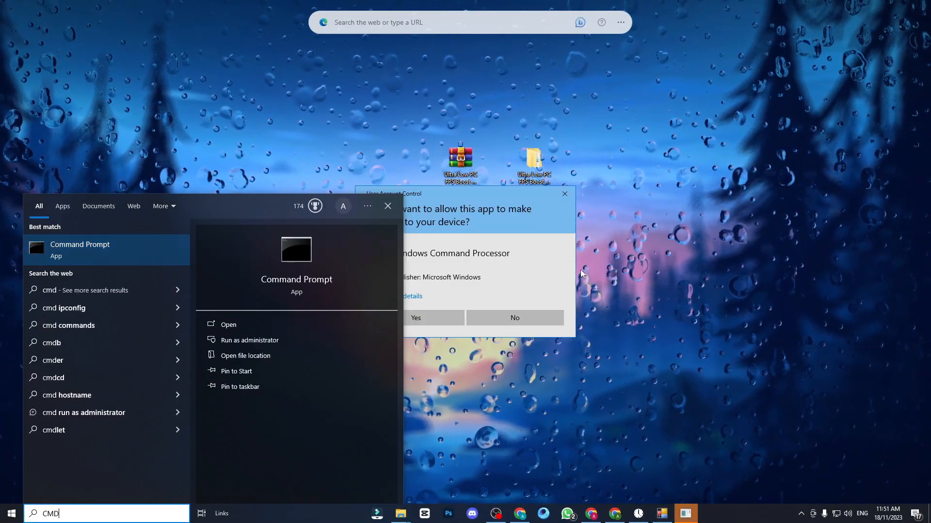
click(415, 317)
text(sfc)
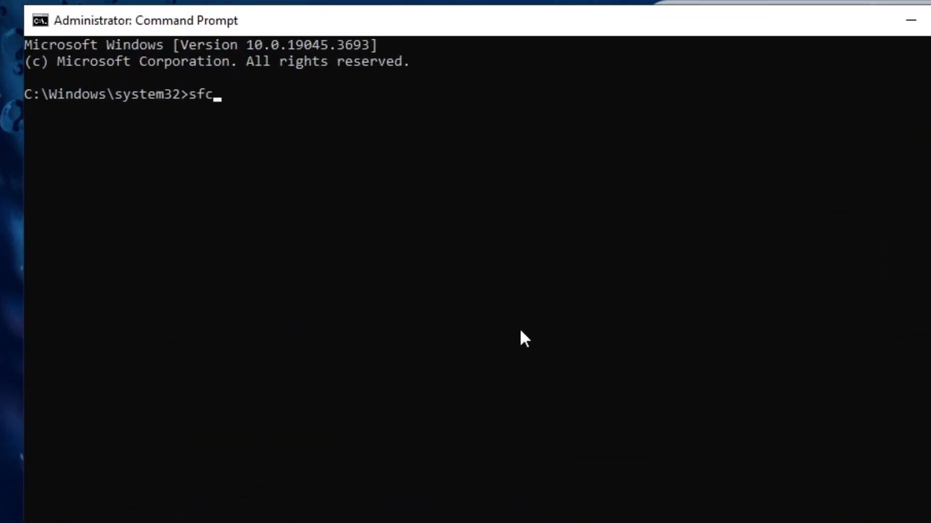
text(/)
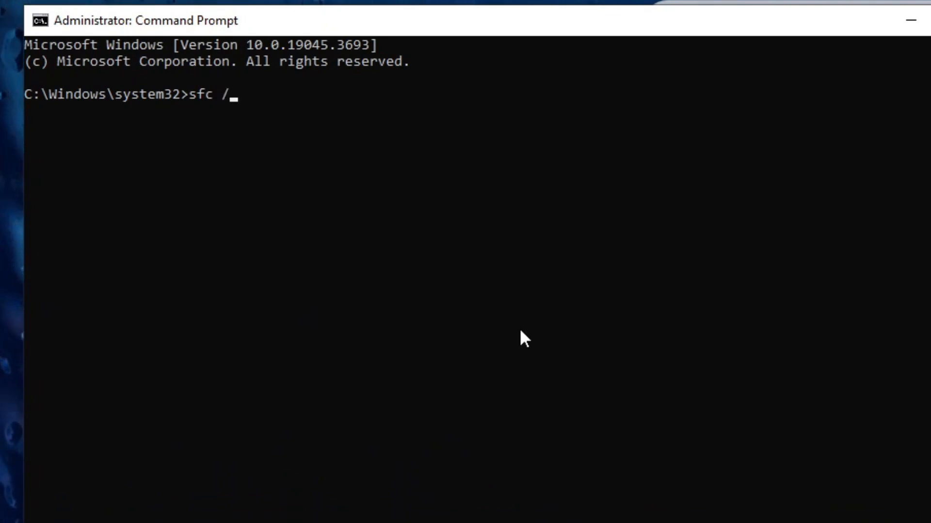
text(scannow)
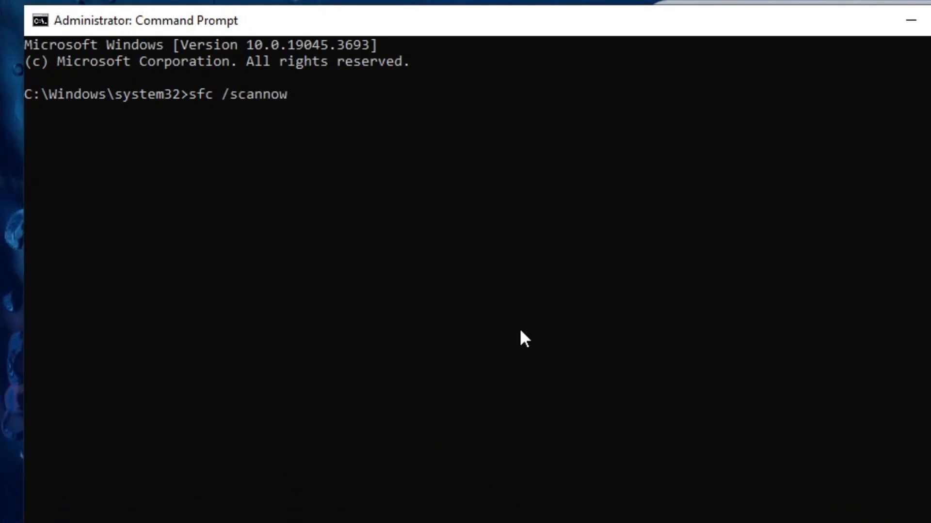
key(enter)
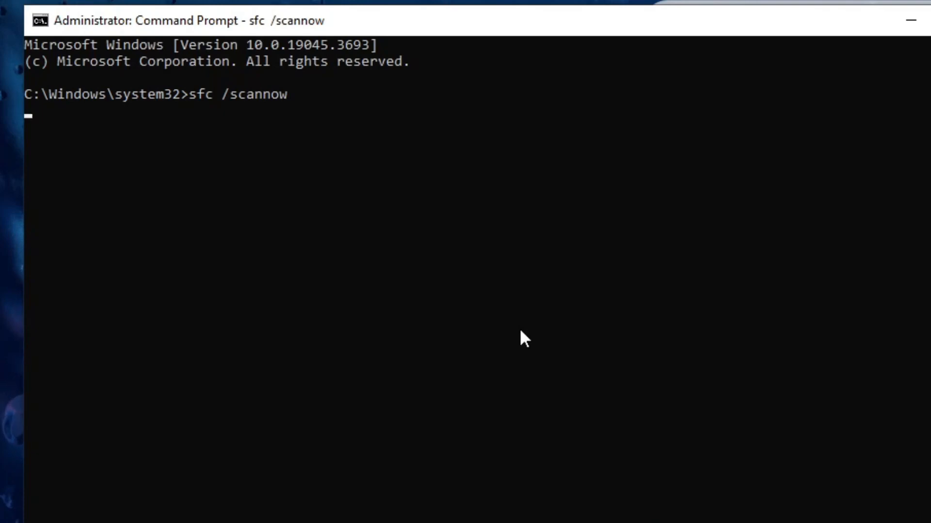
key(enter)
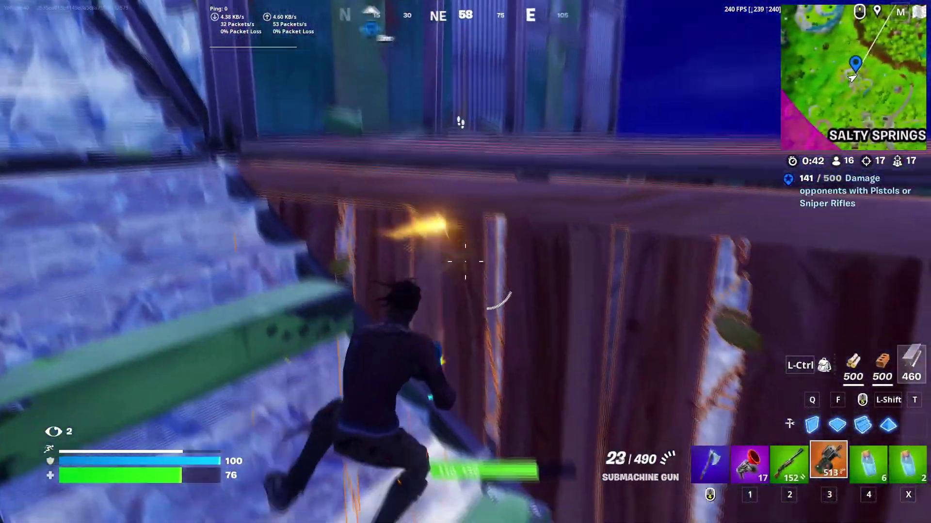
click(461, 270)
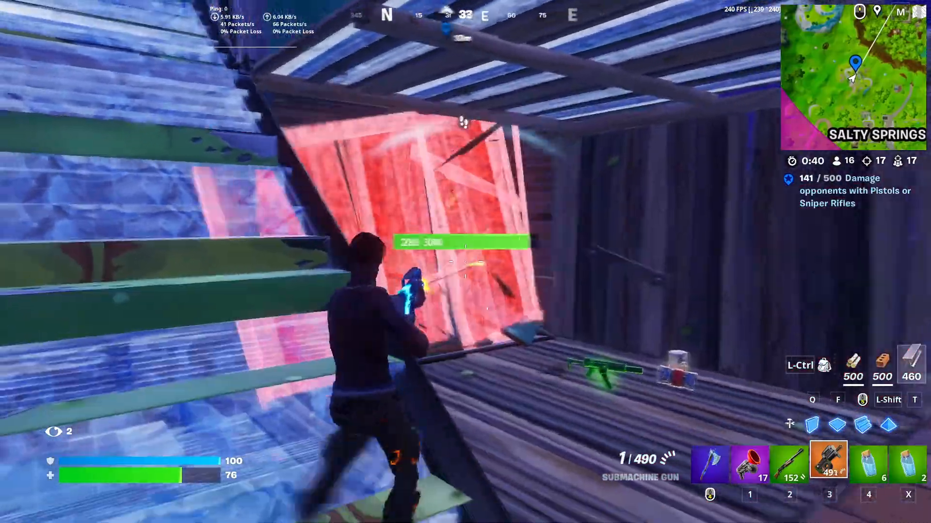